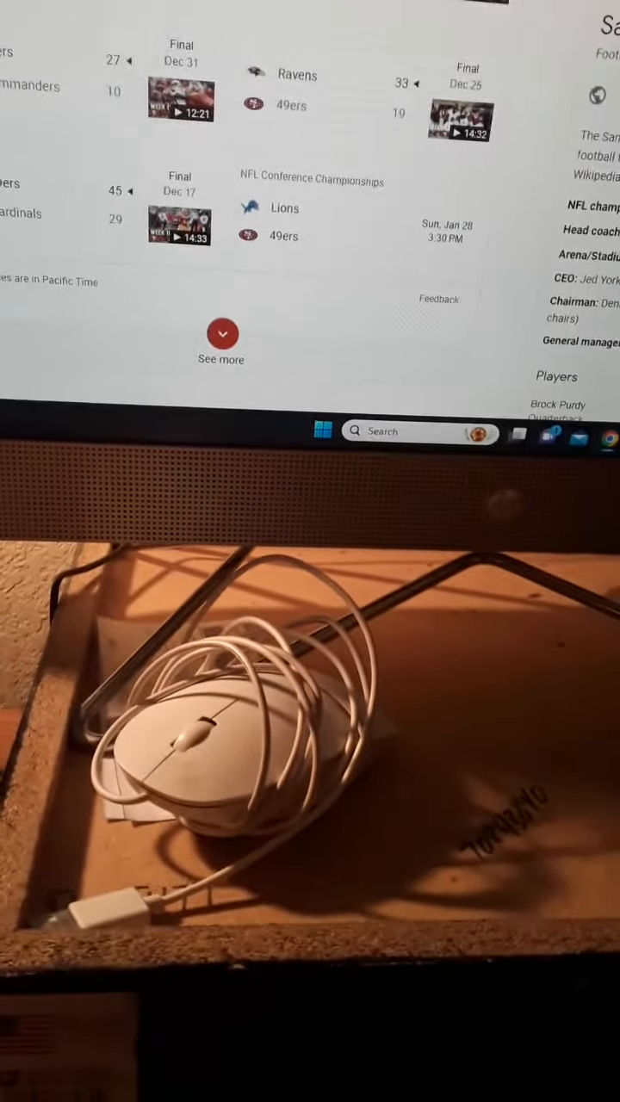
pyautogui.scroll(3)
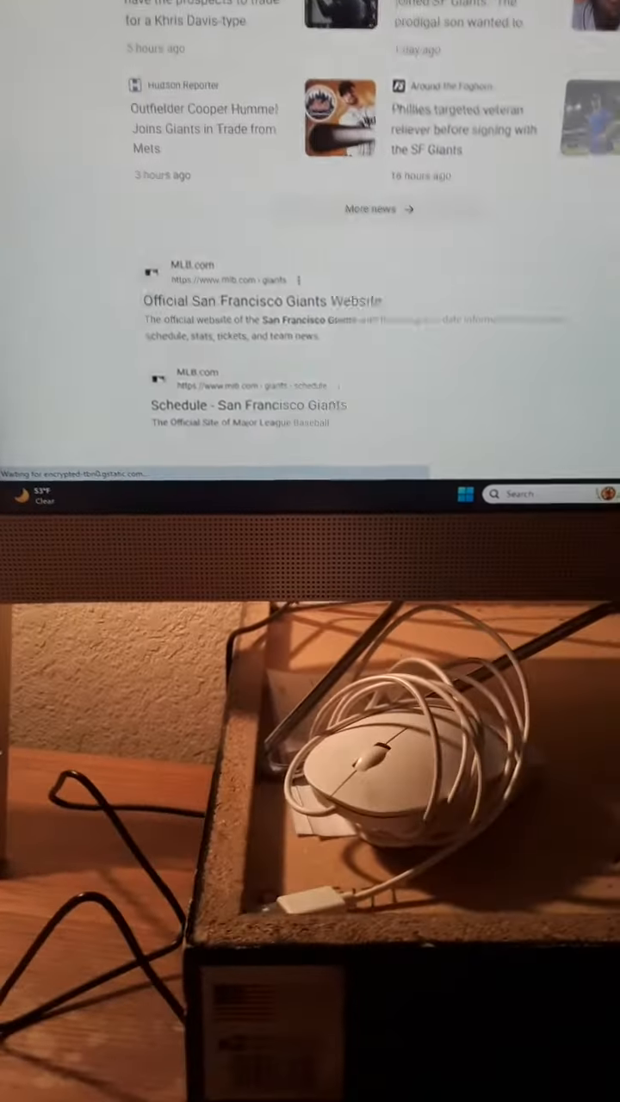
pyautogui.scroll(-3)
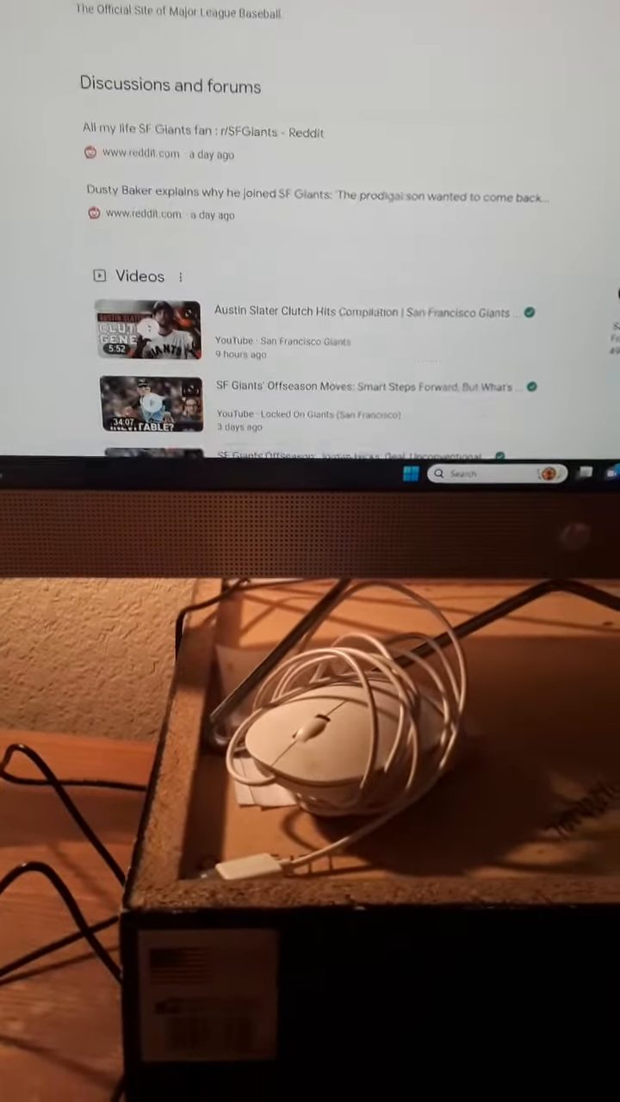